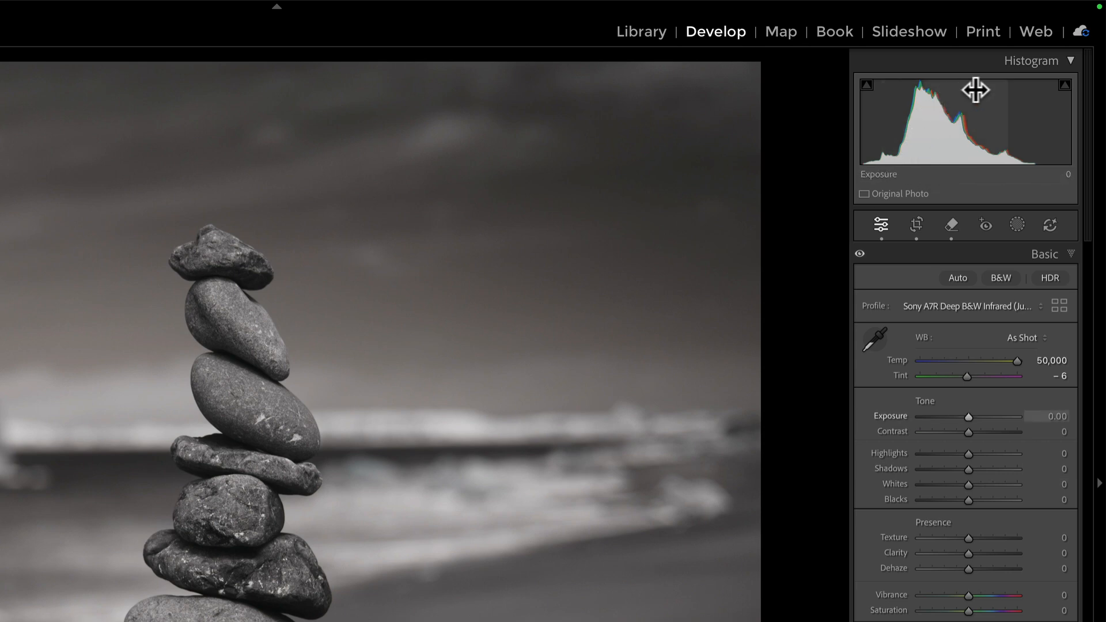
pyautogui.moveTo(945, 106)
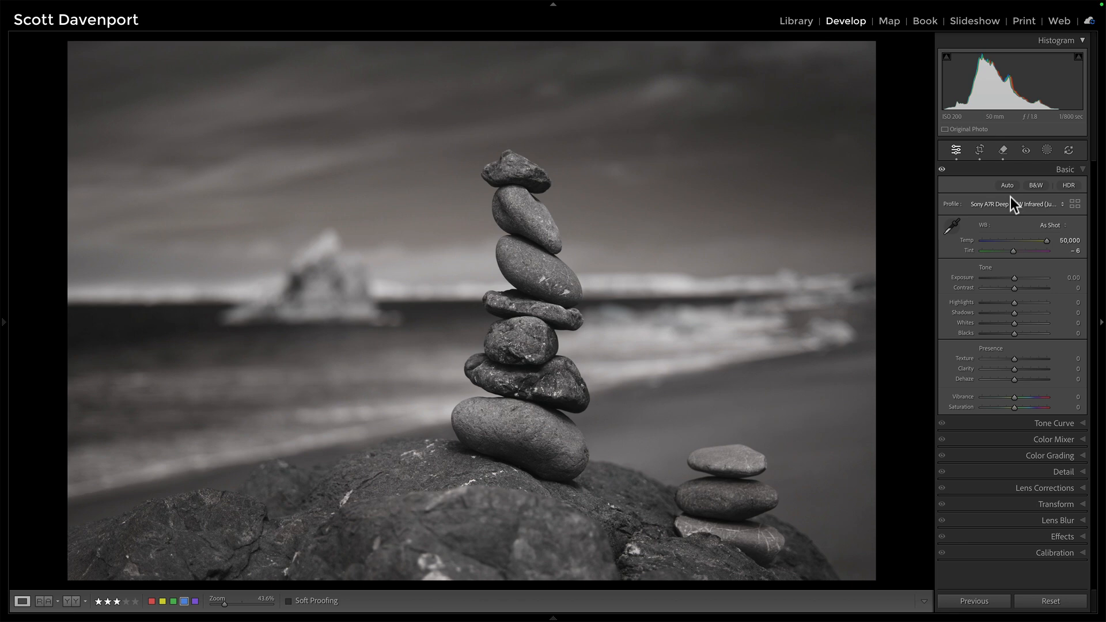
# Apply Auto tone, giving exposure +0.31, contrast +7, highlights −55, shadows +33, whites +50, blacks −32
pyautogui.click(1008, 185)
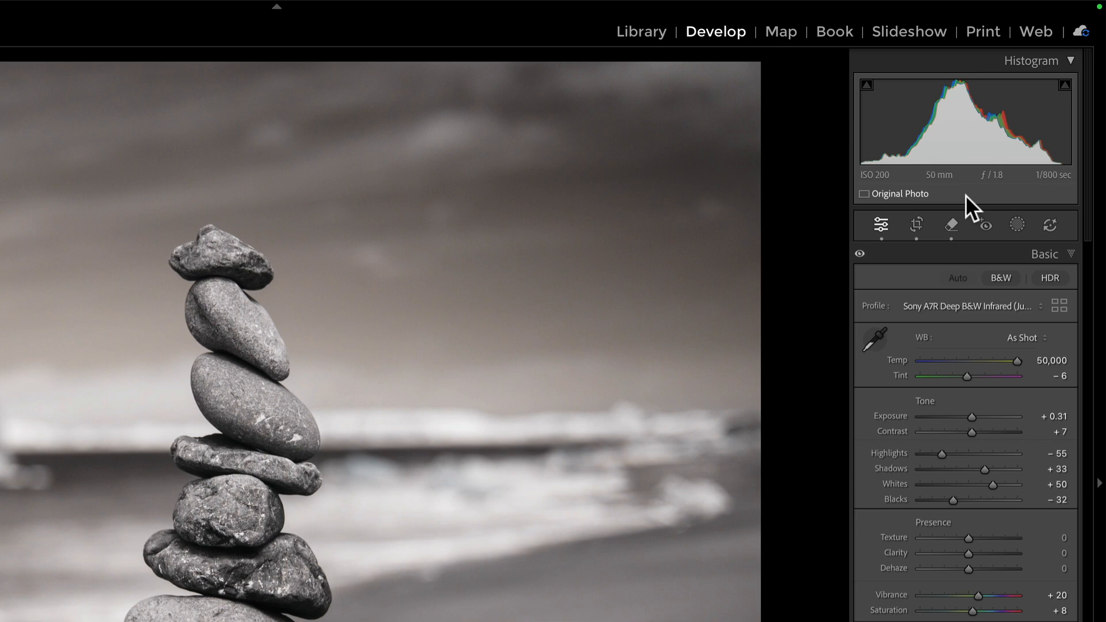
pyautogui.moveTo(1057, 193)
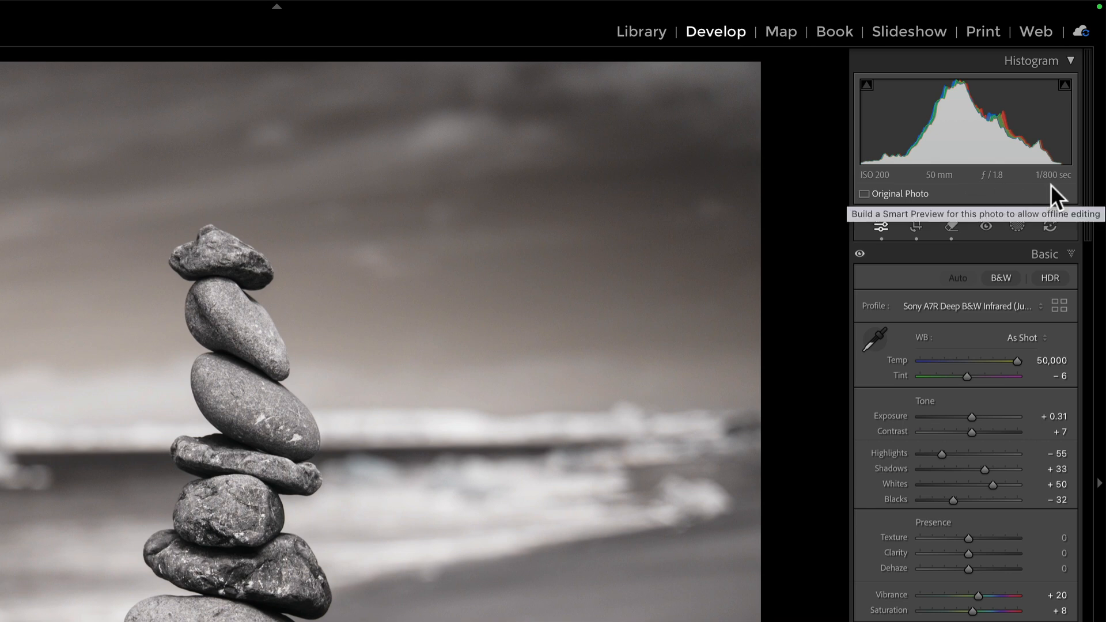
pyautogui.moveTo(1070, 175)
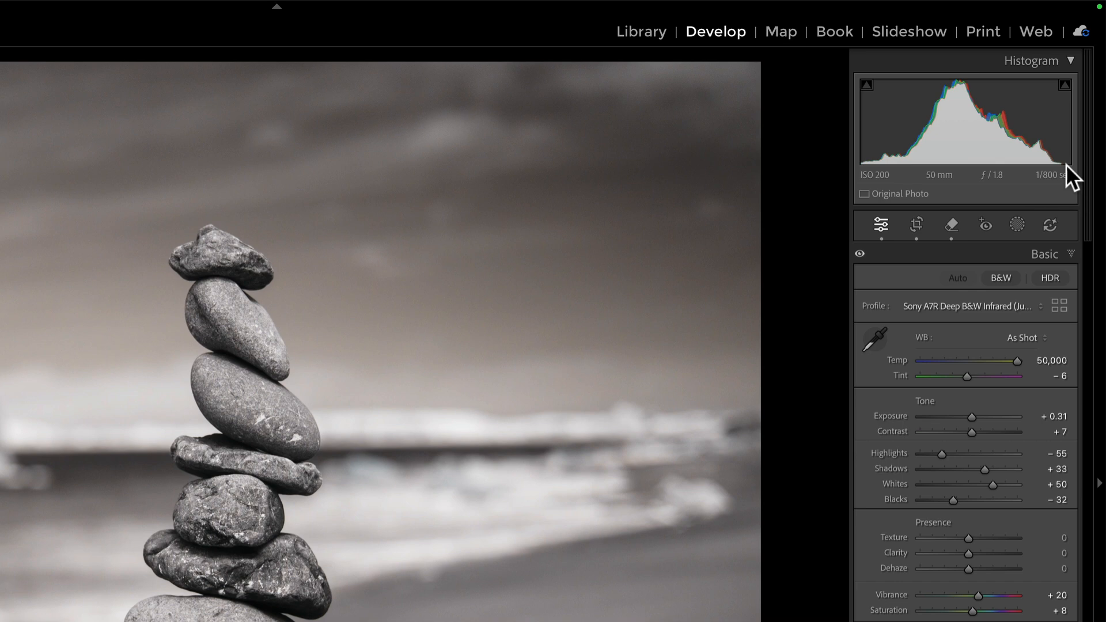
pyautogui.moveTo(1073, 177)
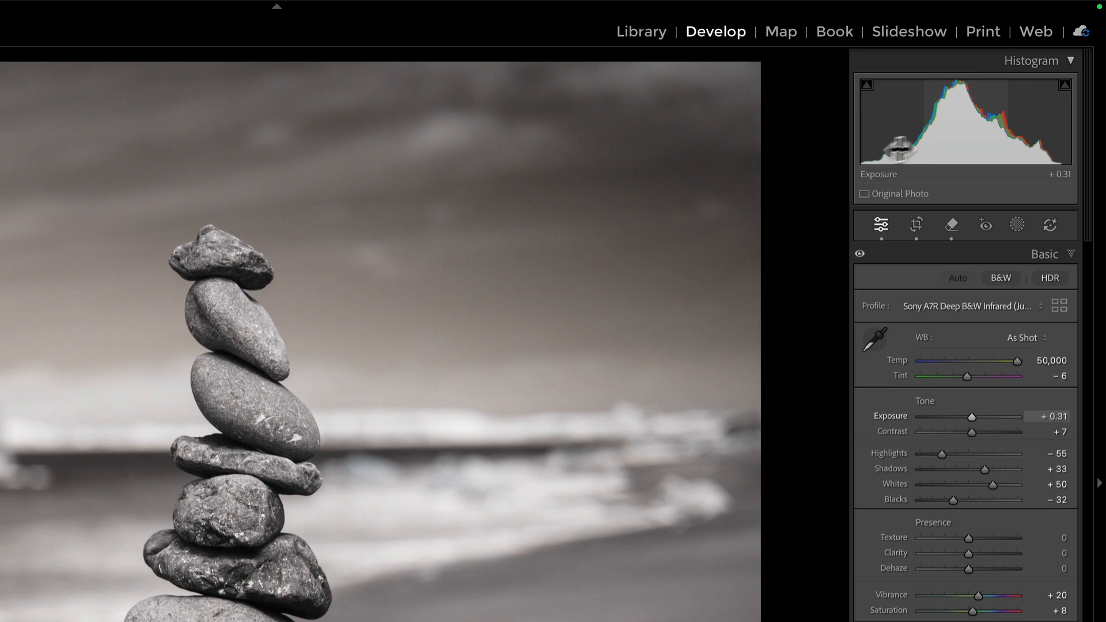
pyautogui.moveTo(907, 176)
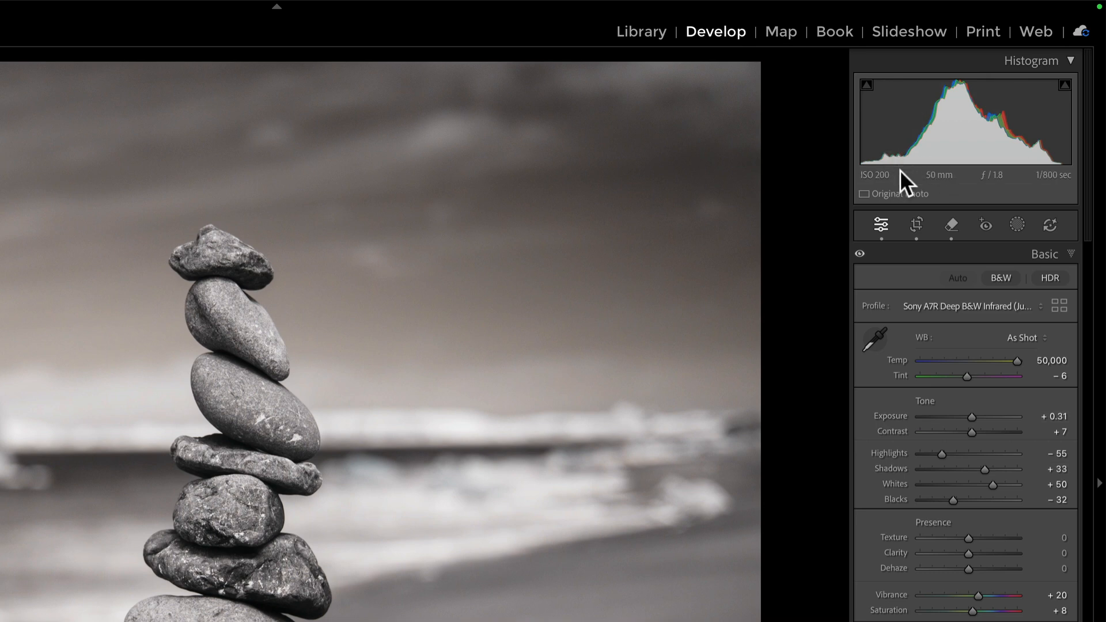
pyautogui.moveTo(928, 160)
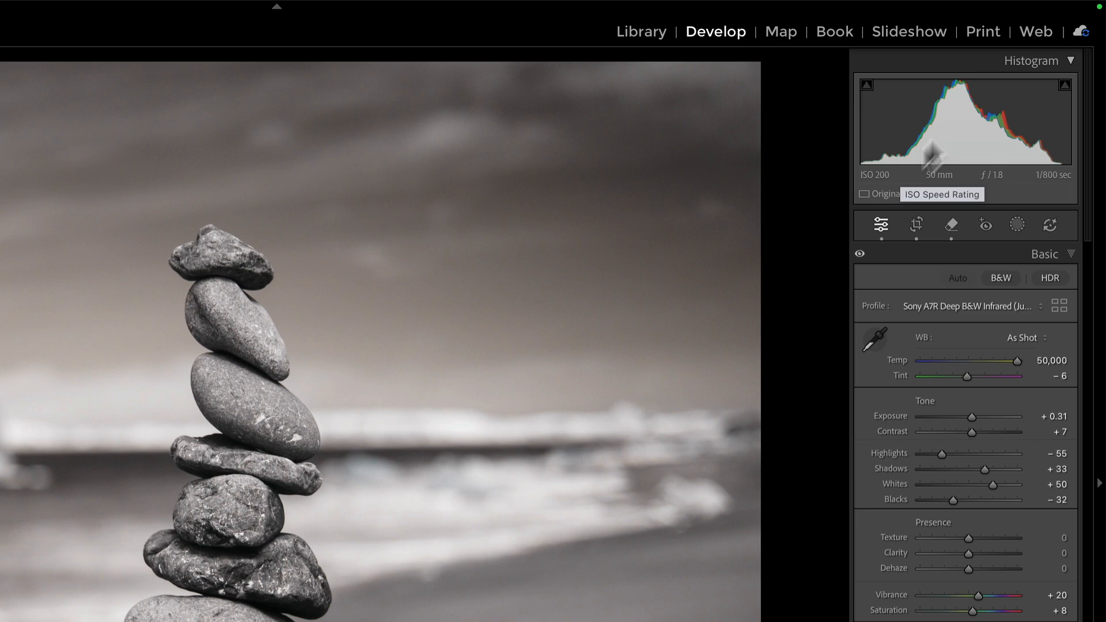
pyautogui.moveTo(1018, 161)
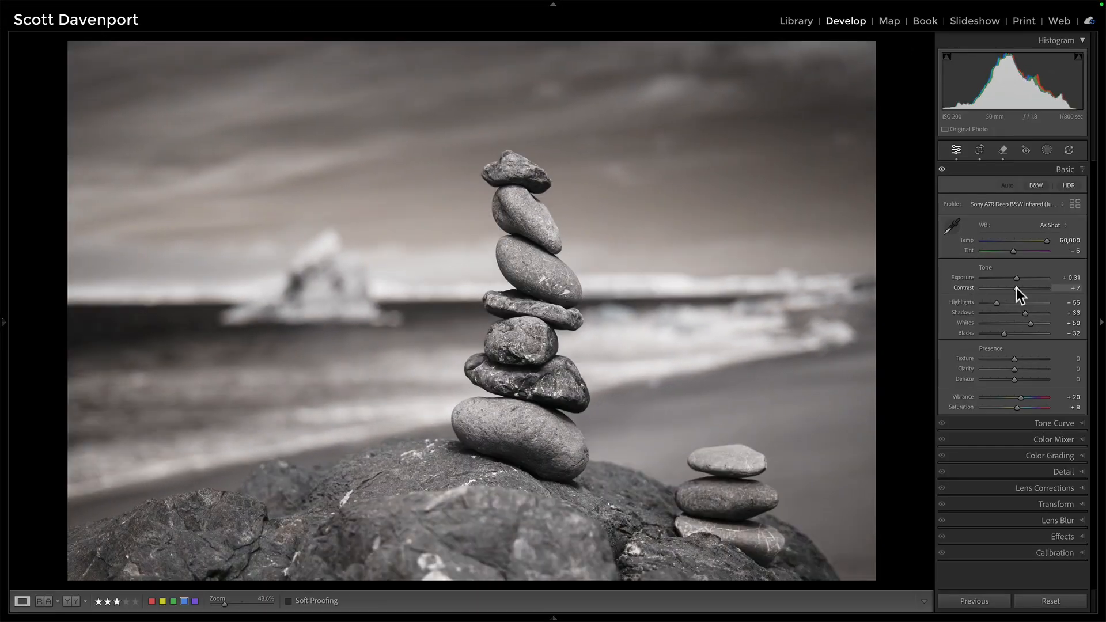
# Raise Contrast from the auto +7 to +34 after trying higher and lower values
pyautogui.moveTo(1027, 297); pyautogui.dragTo(1051, 297)
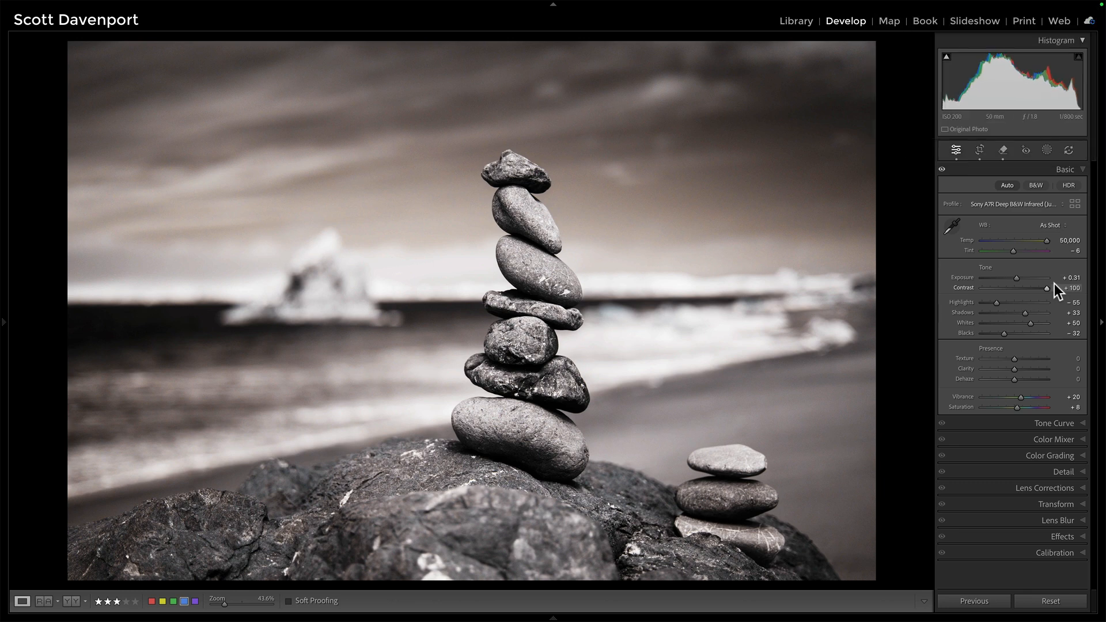
pyautogui.moveTo(1045, 288); pyautogui.dragTo(1033, 288)
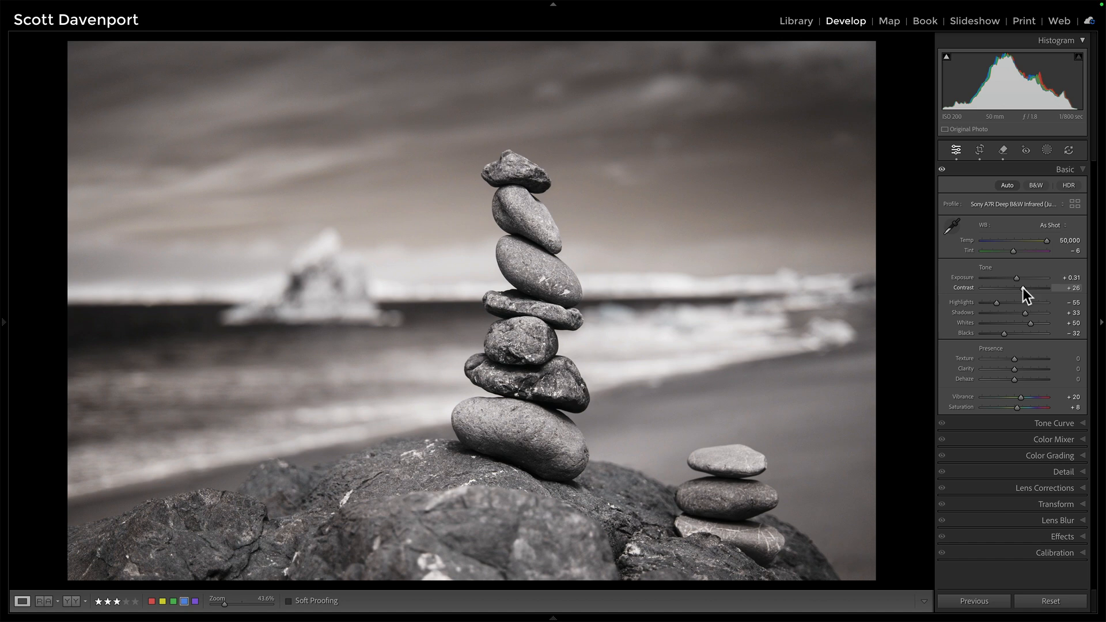
pyautogui.moveTo(1027, 287); pyautogui.dragTo(1044, 287)
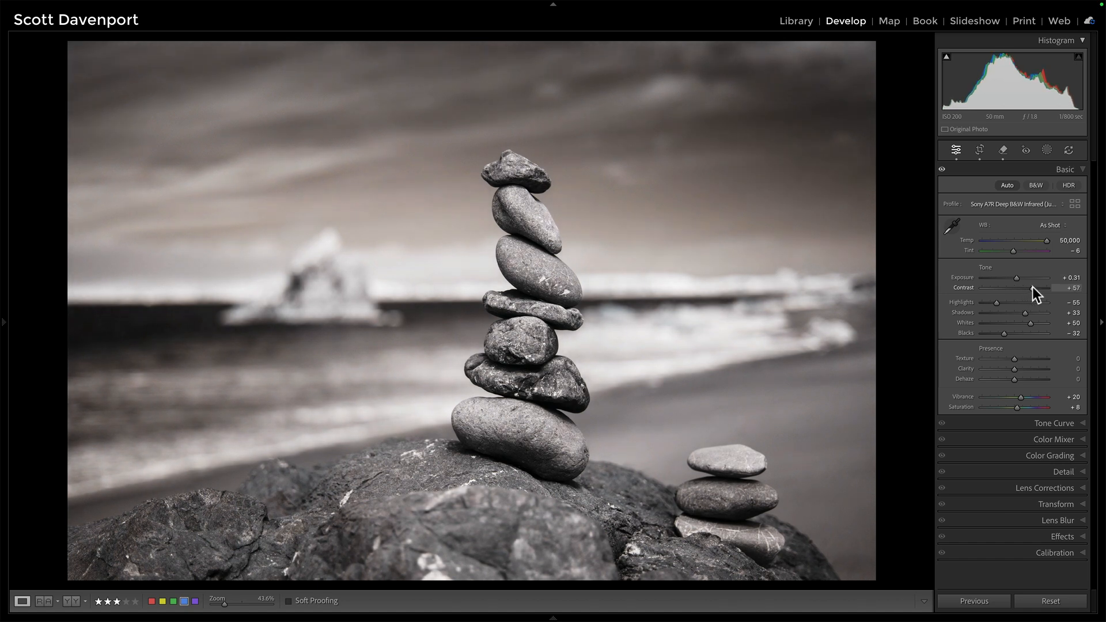
pyautogui.moveTo(1029, 294); pyautogui.dragTo(1016, 294)
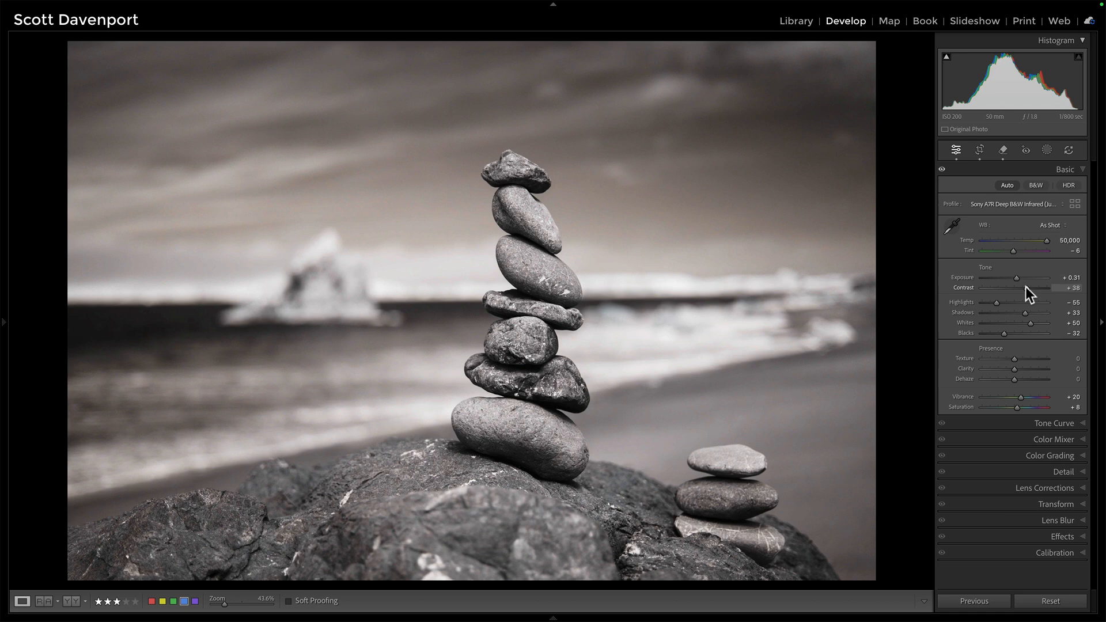
pyautogui.moveTo(1037, 295); pyautogui.dragTo(1026, 291)
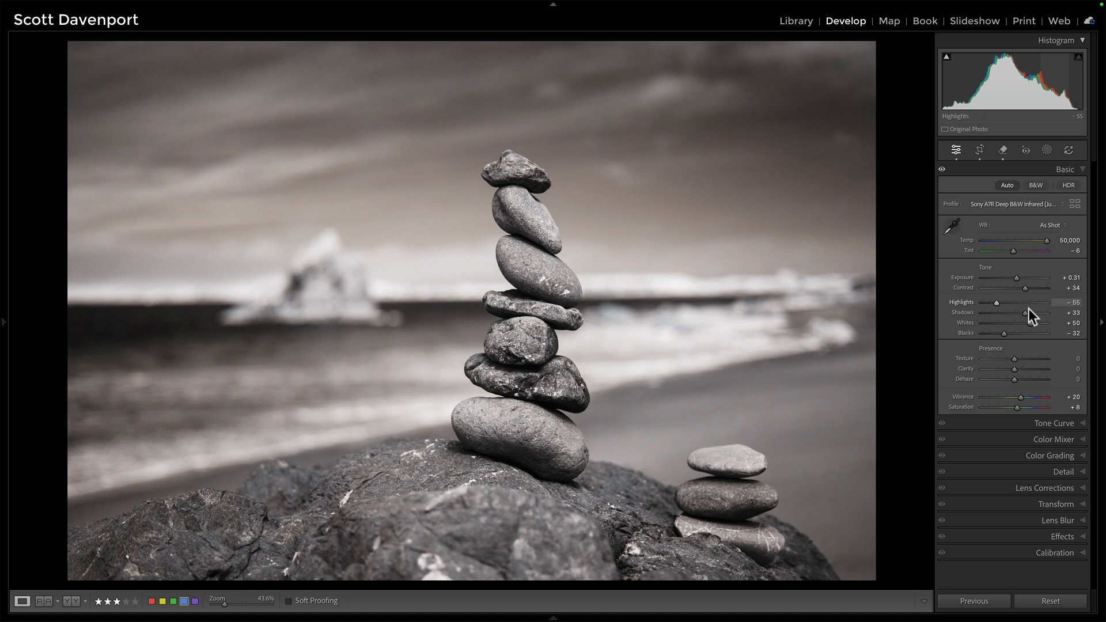
# Set Whites +55, Highlights −44 and Exposure +0.40
pyautogui.moveTo(1031, 323); pyautogui.dragTo(1040, 323)
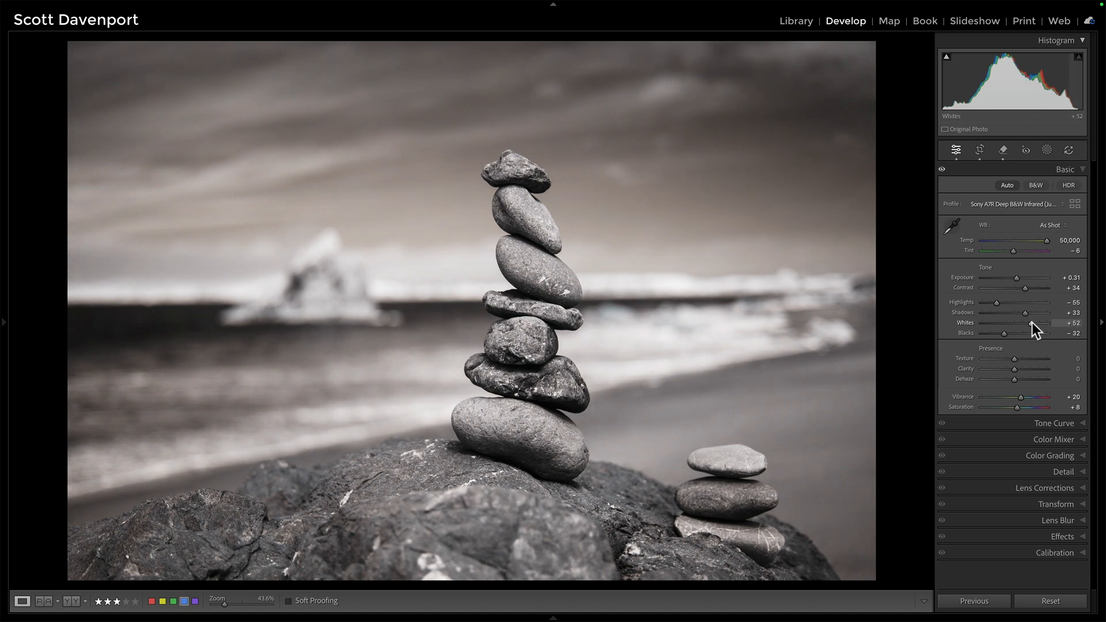
pyautogui.moveTo(1037, 323); pyautogui.dragTo(1047, 323)
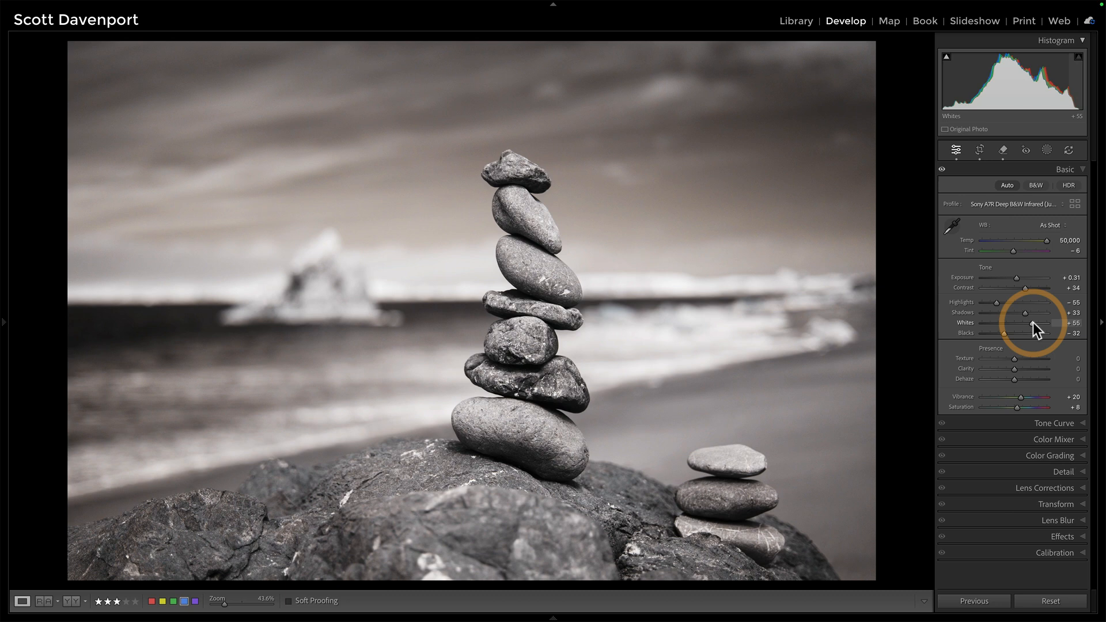
pyautogui.moveTo(1047, 302); pyautogui.dragTo(1034, 302)
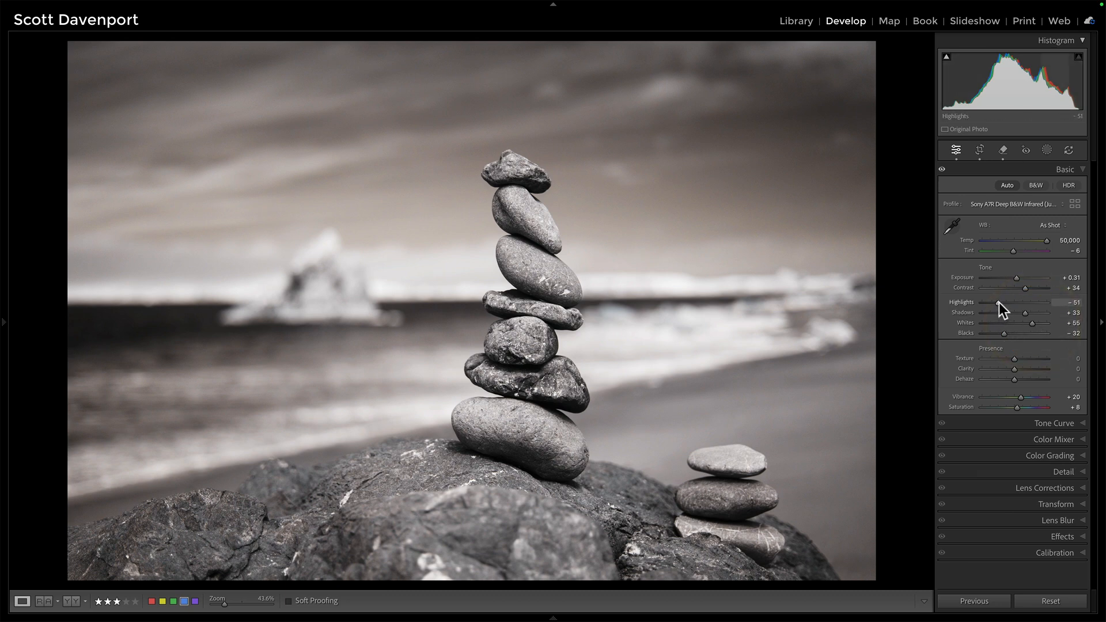
pyautogui.moveTo(1000, 309); pyautogui.dragTo(1002, 308)
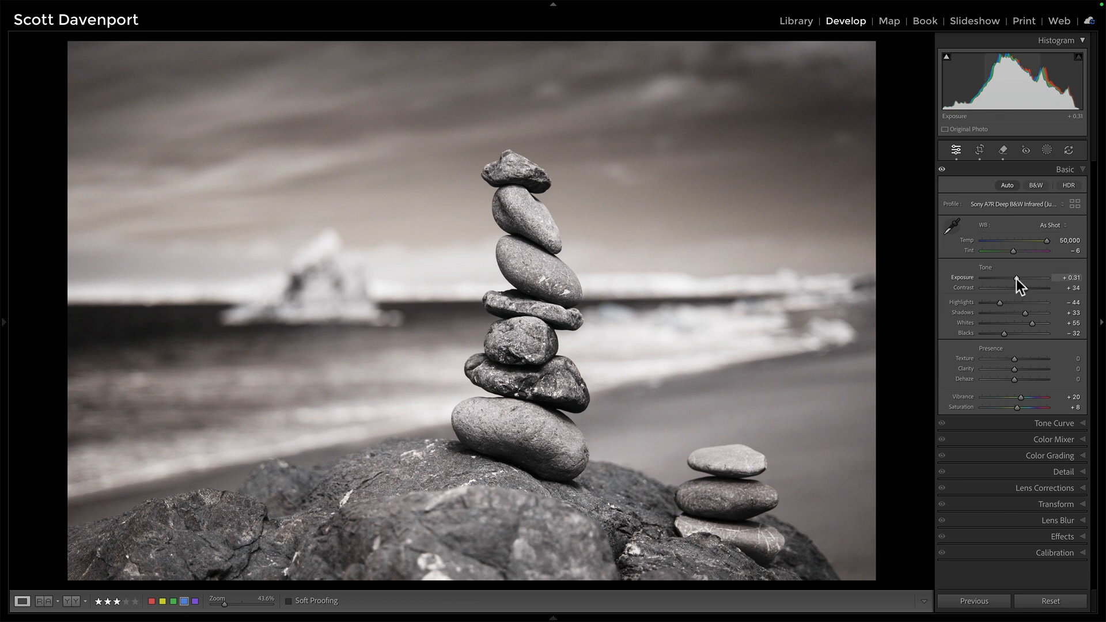
pyautogui.moveTo(1016, 278); pyautogui.dragTo(1020, 279)
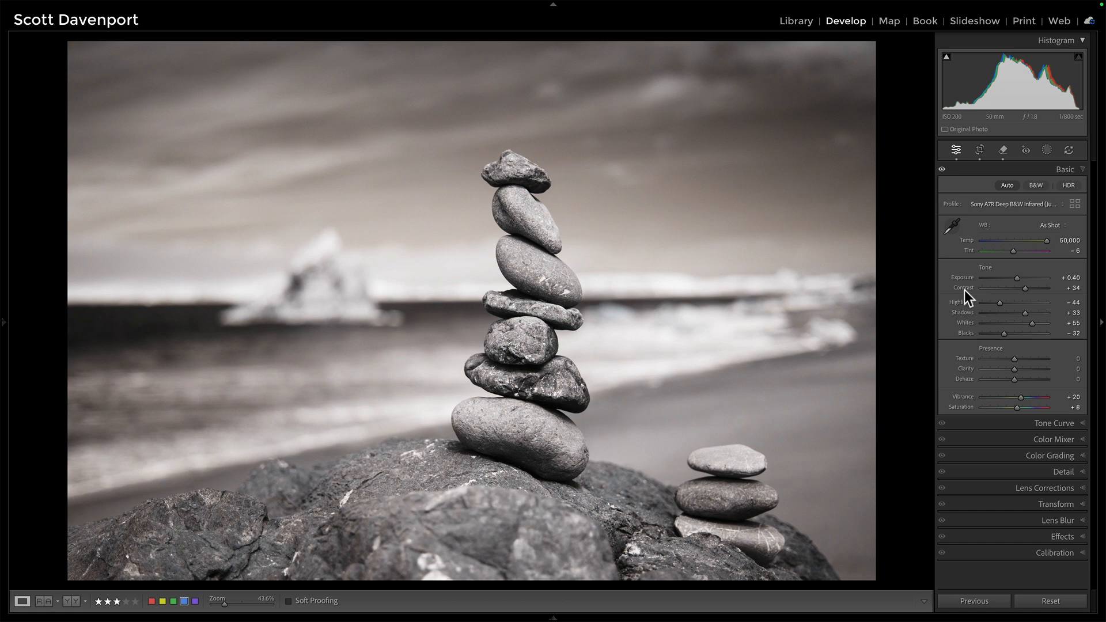
# Reset contrast and reapply Auto tone, restoring exposure +0.31 and whites +50
pyautogui.click(1007, 185)
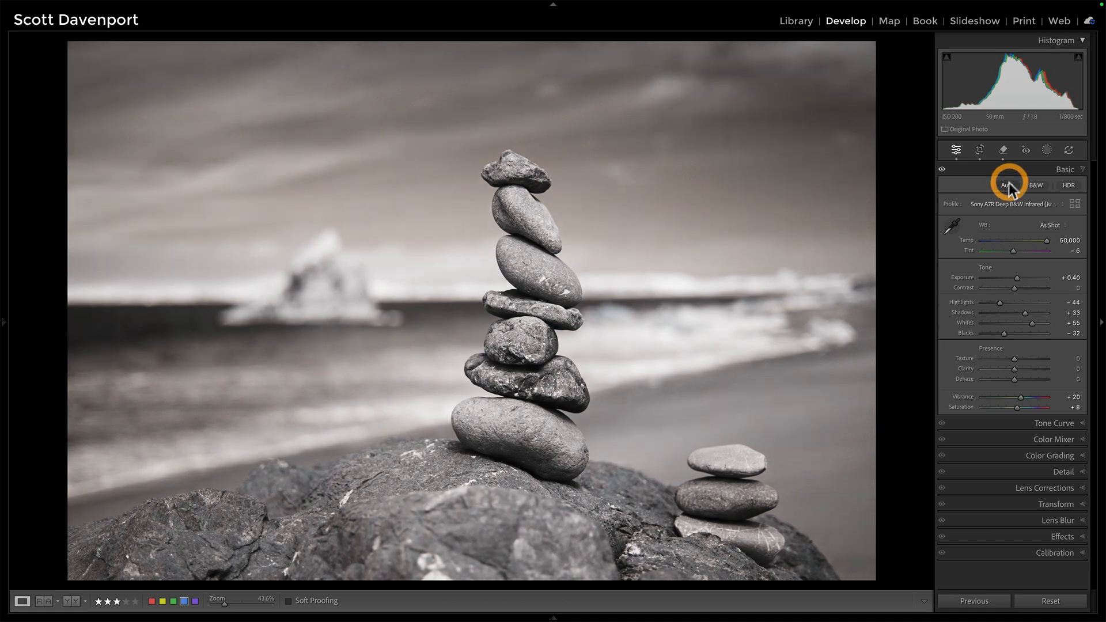
pyautogui.click(1008, 184)
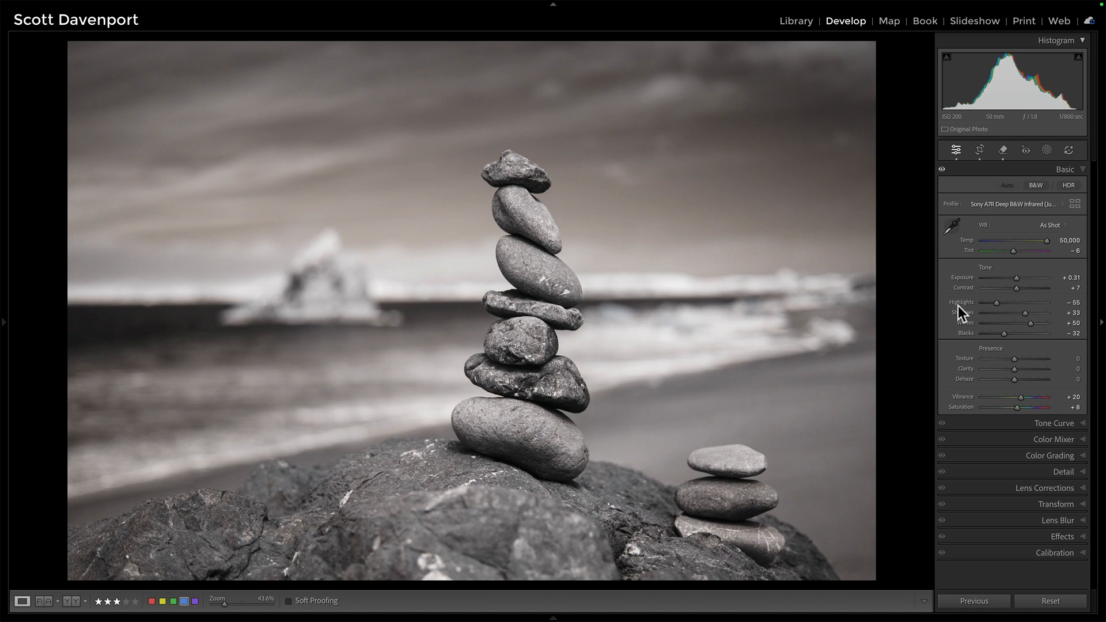
# Boost Contrast to +56 after swinging it up and down
pyautogui.moveTo(1037, 288); pyautogui.dragTo(1051, 288)
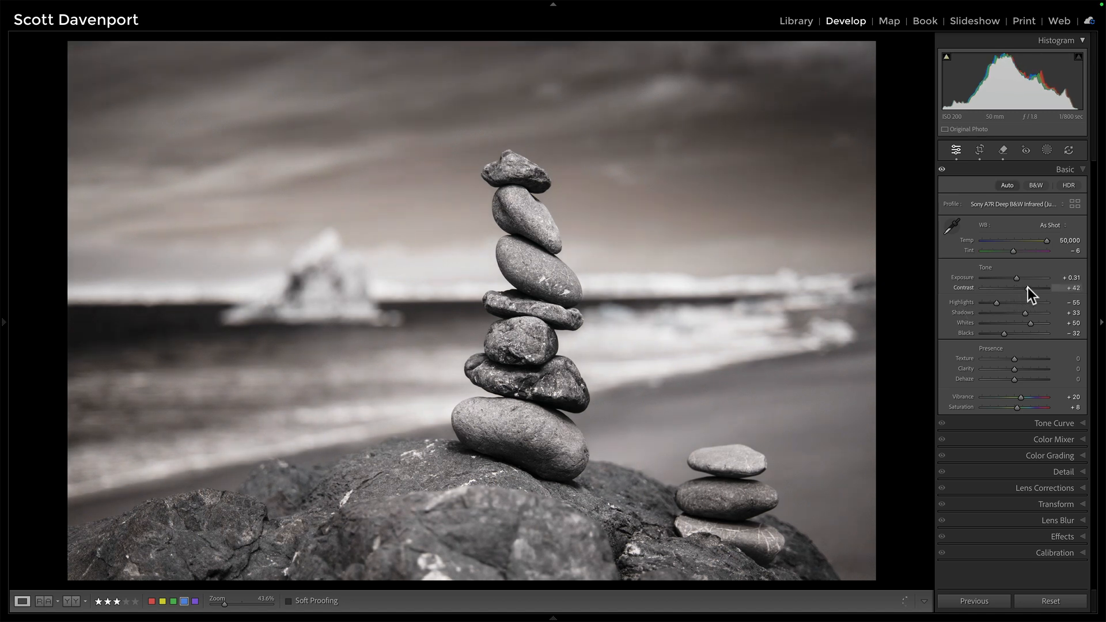
pyautogui.moveTo(1029, 294); pyautogui.dragTo(1021, 294)
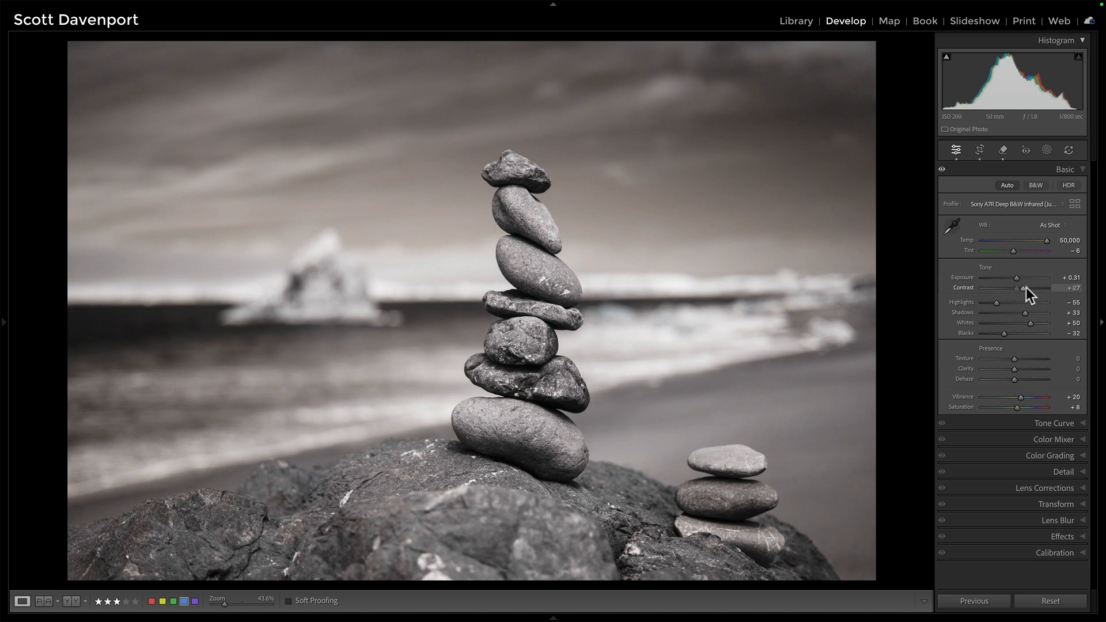
pyautogui.moveTo(1024, 295); pyautogui.dragTo(1036, 295)
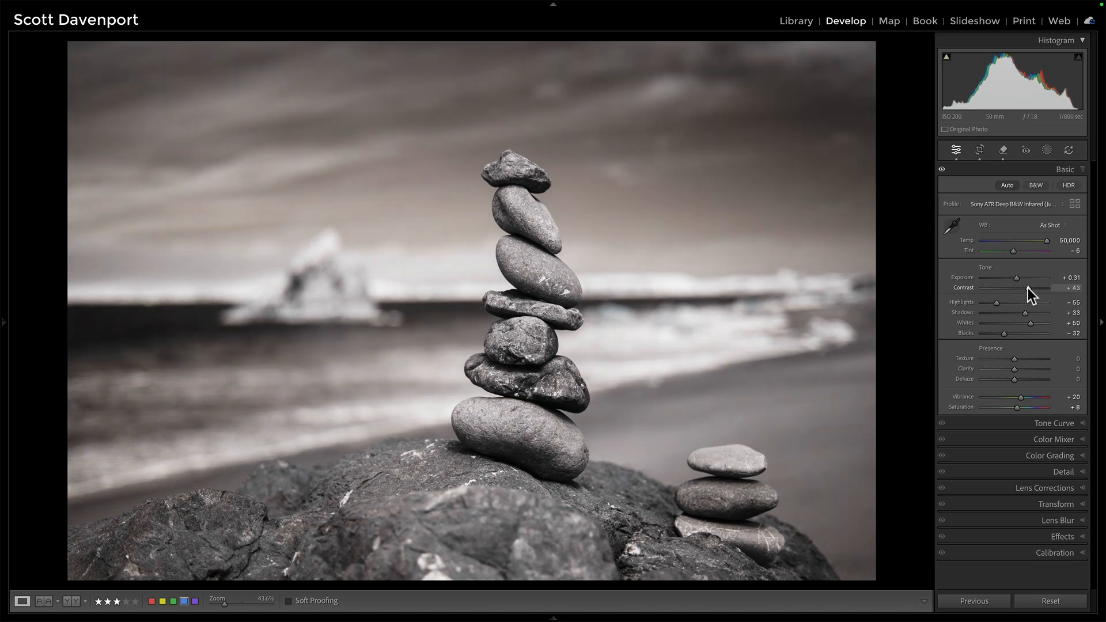
pyautogui.moveTo(1041, 297); pyautogui.dragTo(1020, 296)
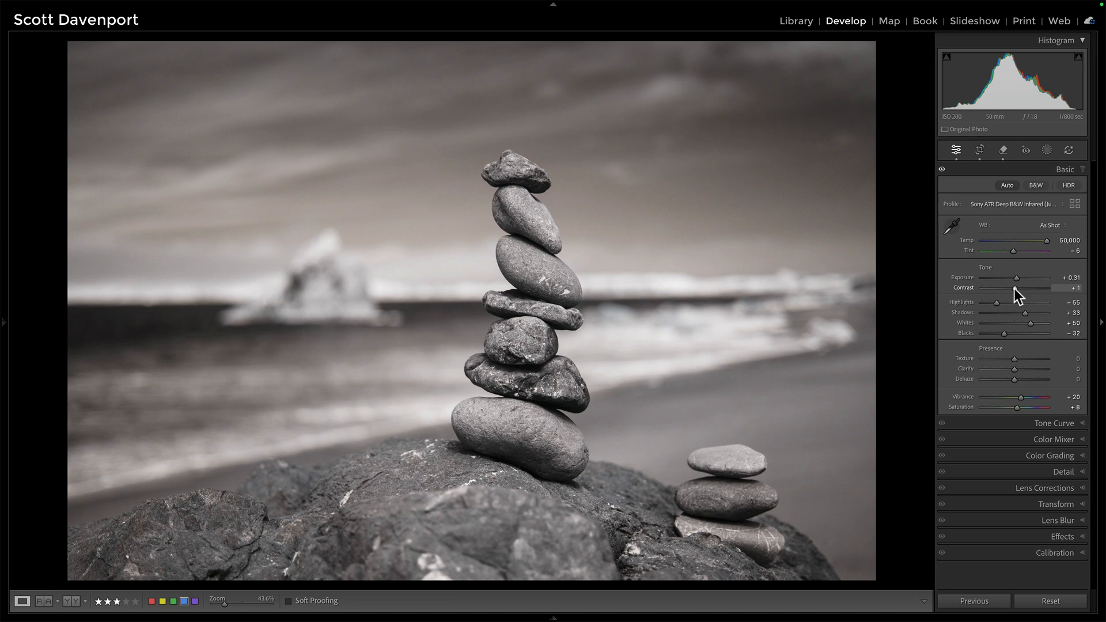
pyautogui.moveTo(1013, 296); pyautogui.dragTo(1051, 296)
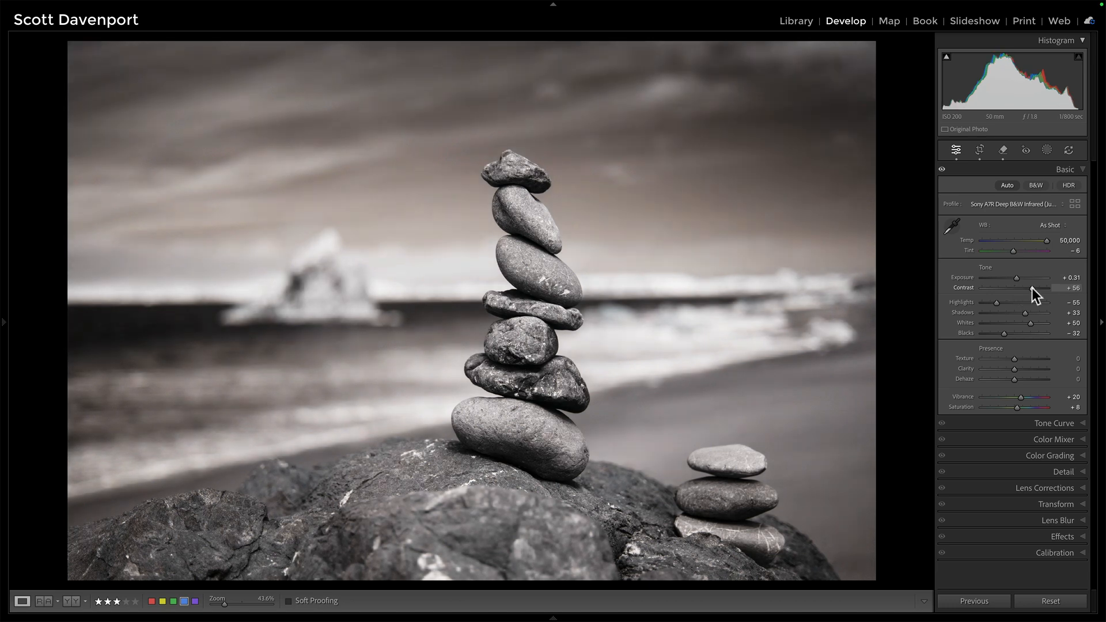